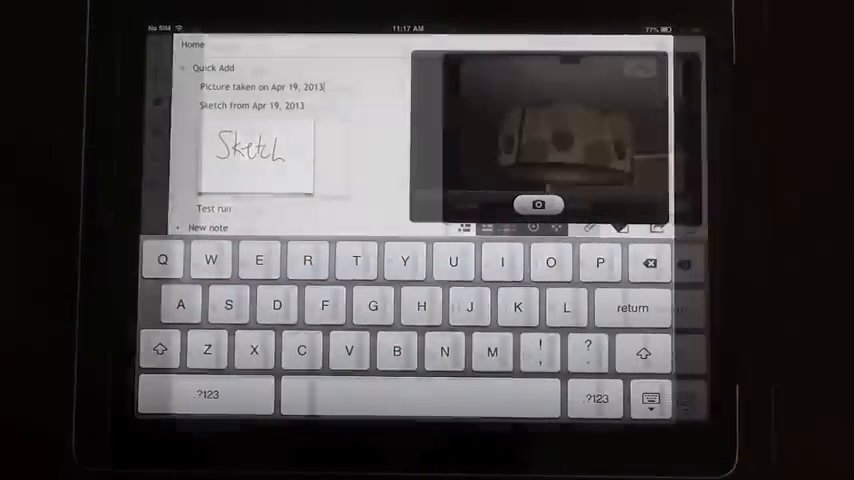
Step: Capture a photo of the spotted lampshade and insert it into the Quick Add note
click(540, 204)
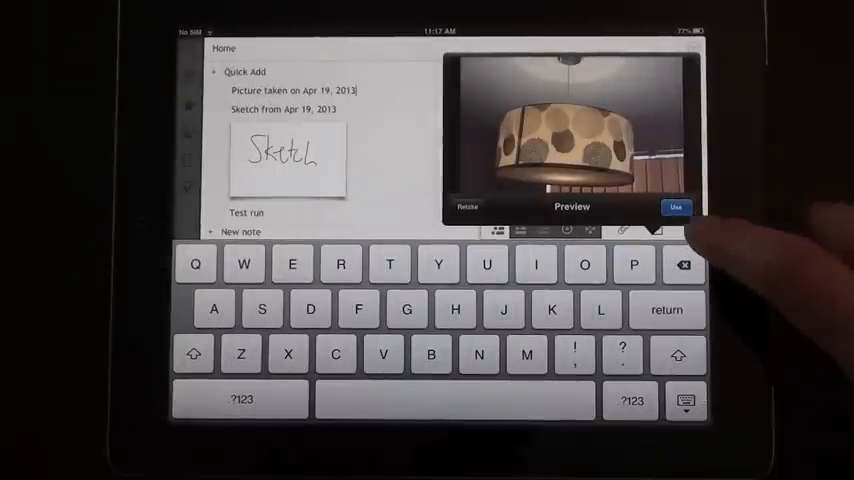
click(676, 208)
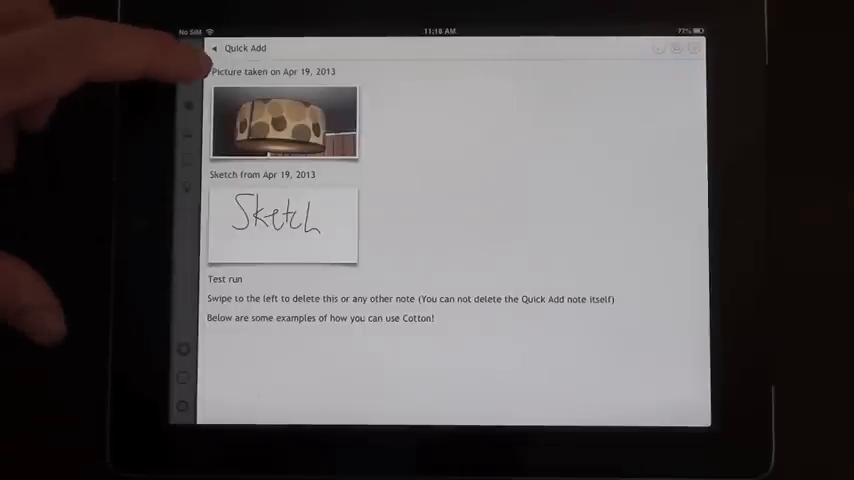
Step: Return Home, start a new note and write the two lines about cotton notes' best use and trying features
click(216, 48)
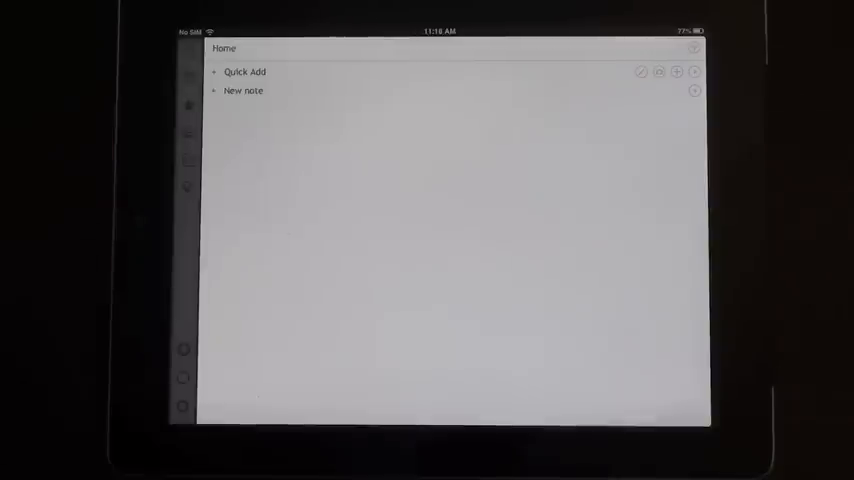
click(242, 90)
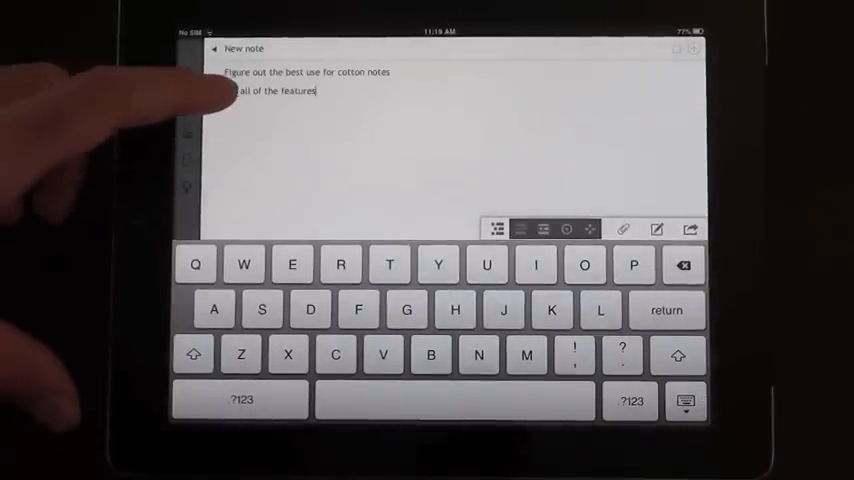
text(Try)
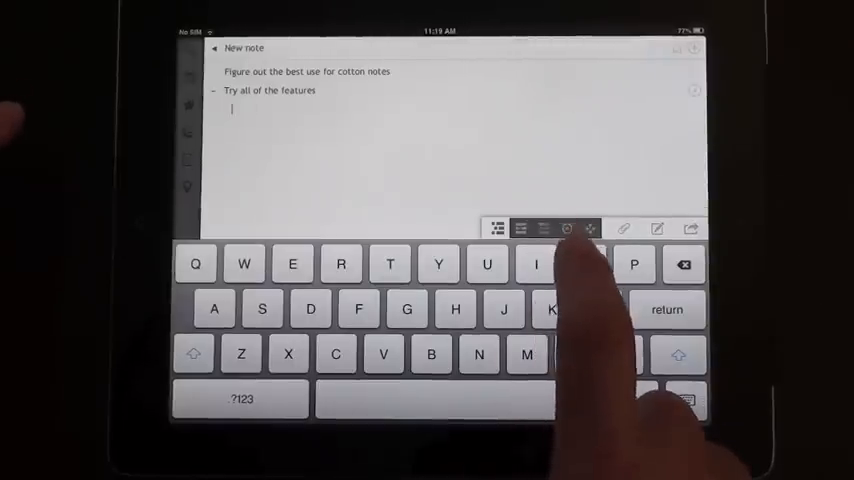
Step: Indent a new line under 'Try all of the features' and continue the nested chain 'This is', 'A good', 'Feature'
key(return)
text(This is)
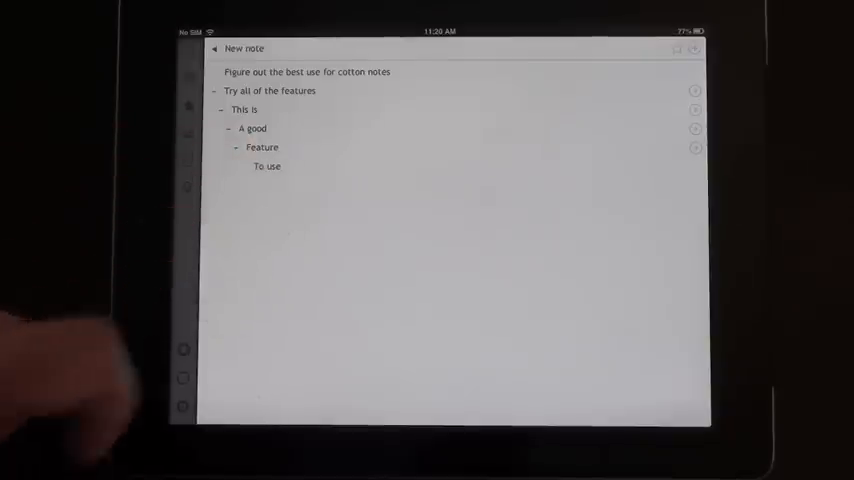
click(268, 166)
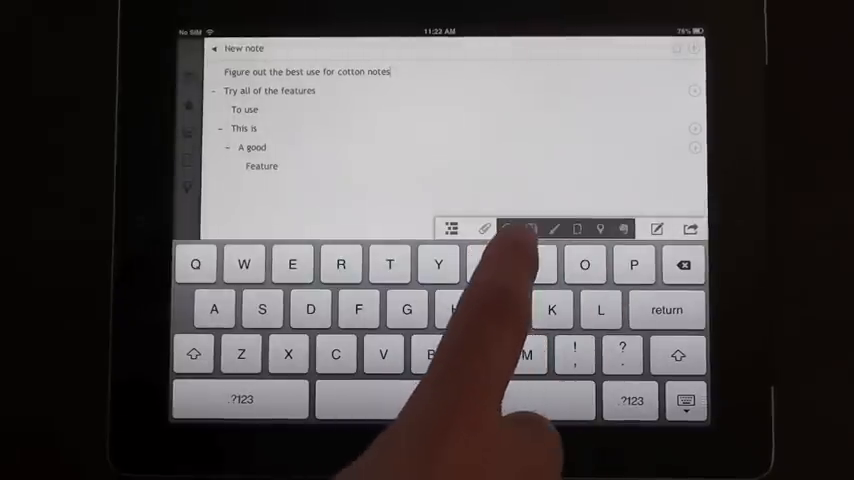
click(530, 228)
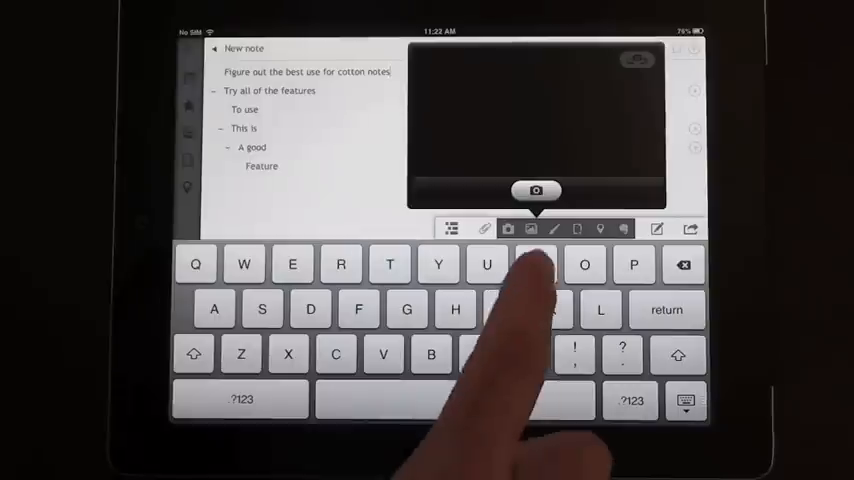
click(508, 228)
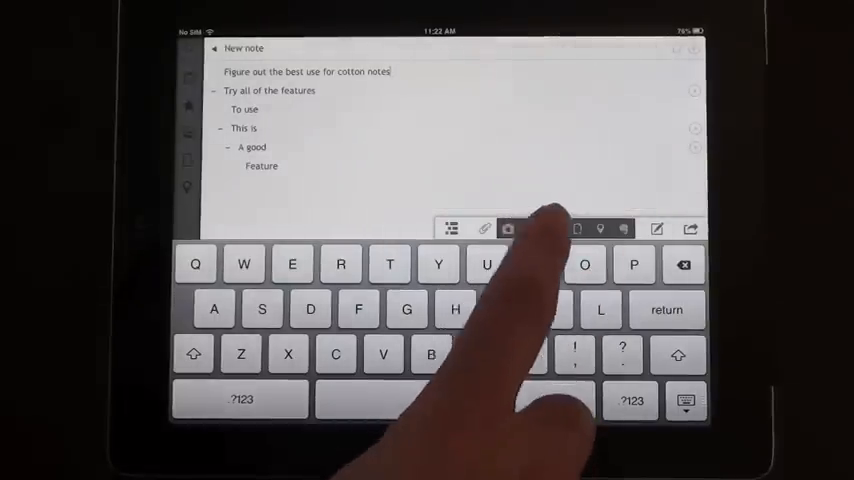
click(508, 228)
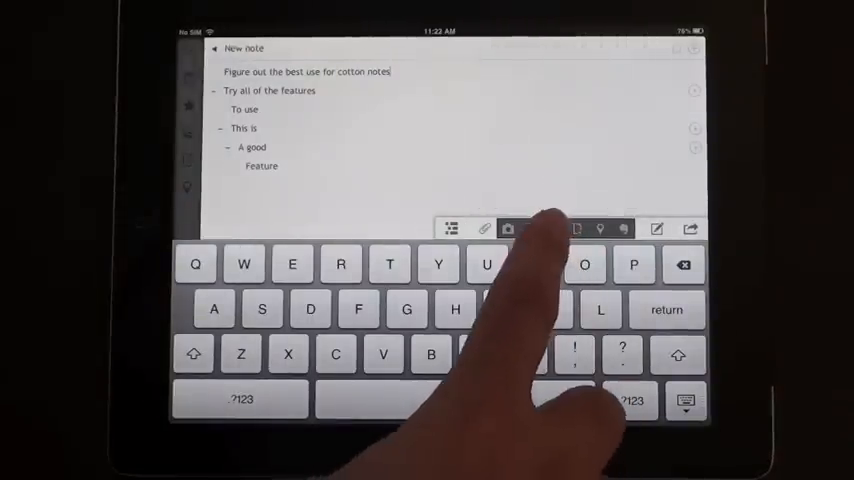
click(508, 228)
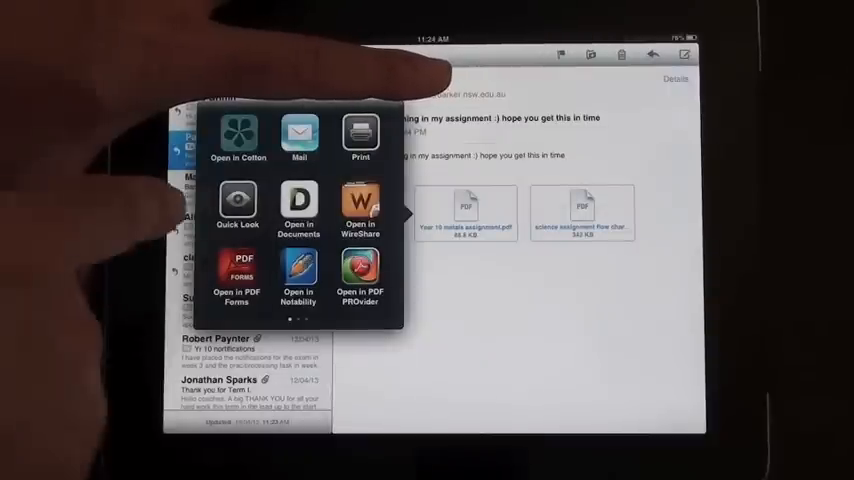
Step: Send the assignment email's PDF attachment to Cotton Notes via Open in Cotton
click(236, 136)
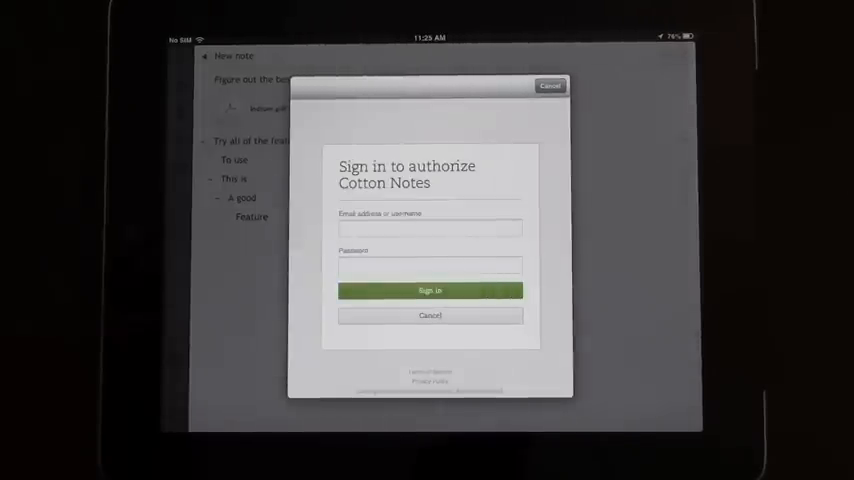
Step: Dismiss the sync sign-in and add a new tag named 'poster' to the attached PDF
click(428, 316)
text(indium)
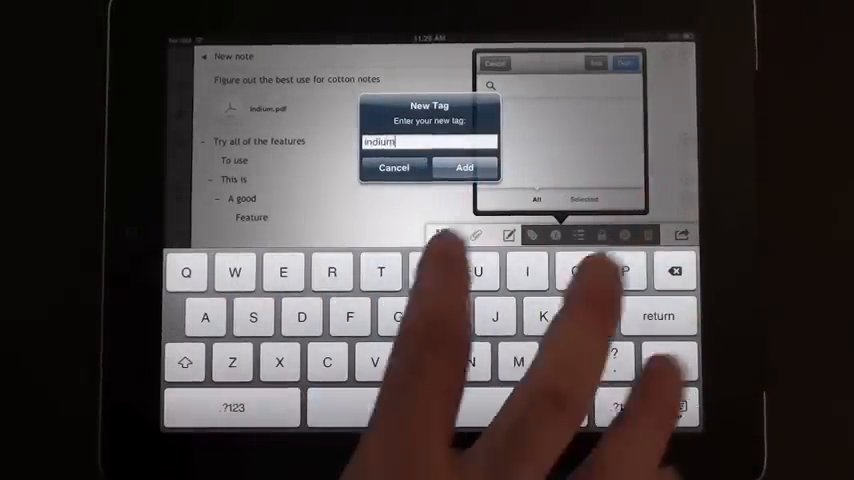
click(464, 168)
text(p)
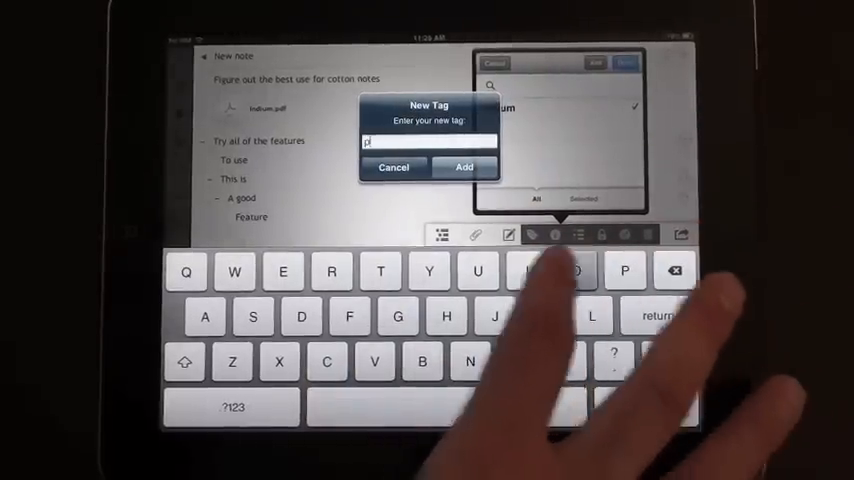
text(oster)
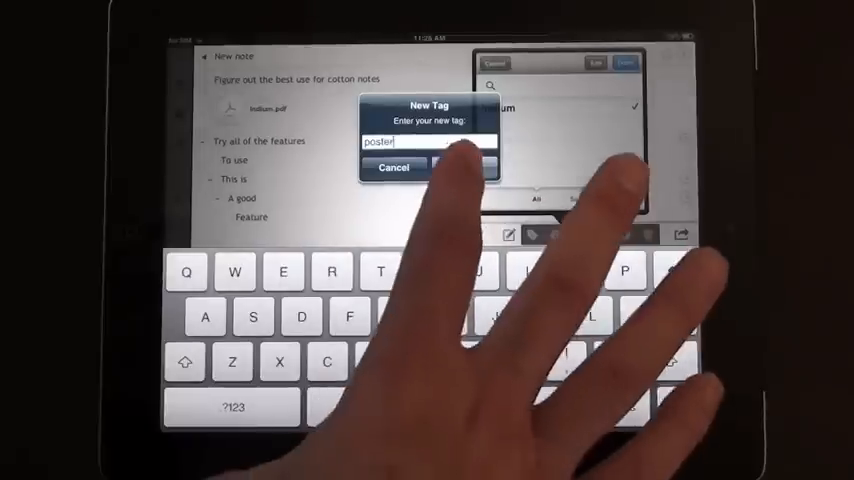
click(460, 168)
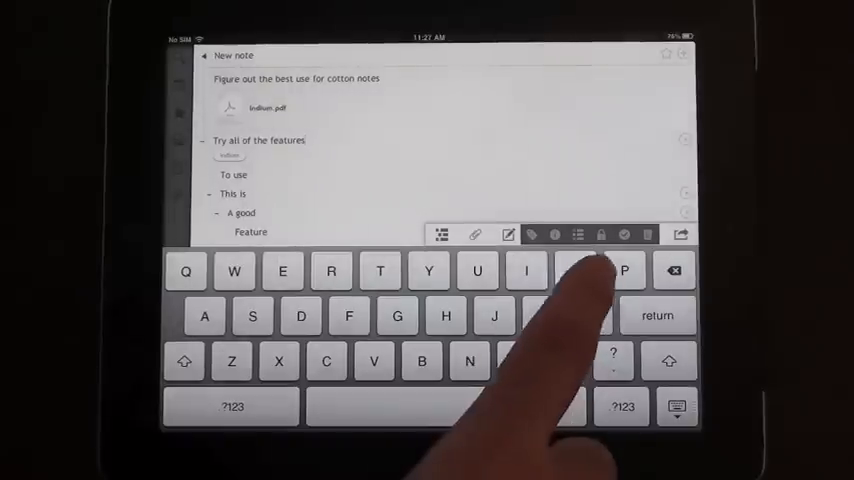
Step: Show the note item's due date, priority, status and rating in Note Properties
click(554, 234)
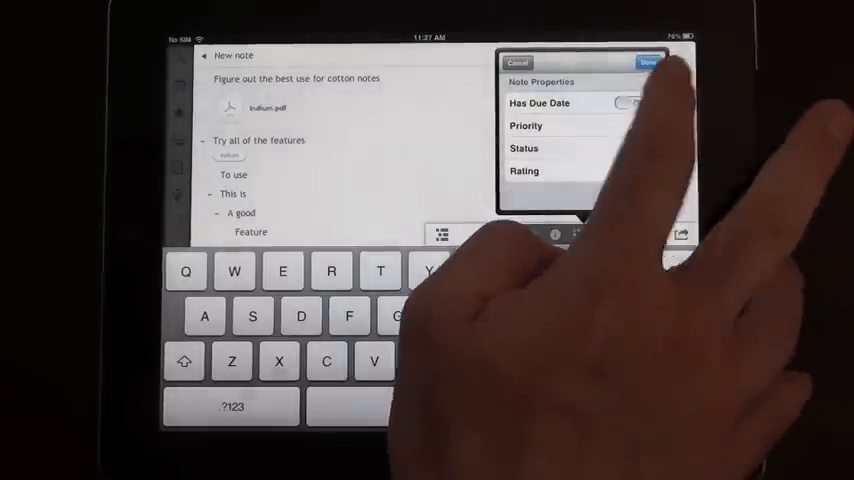
click(628, 104)
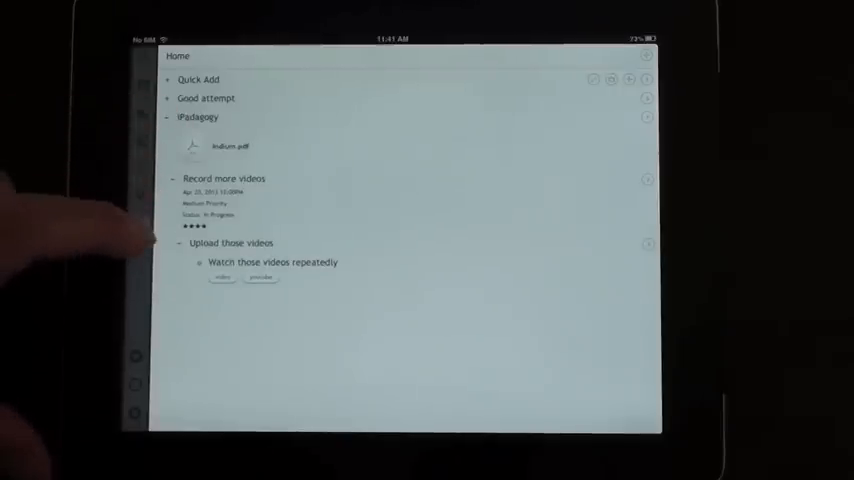
Step: Expand the iPedagogy note to reveal its nested child notes and attached PDF
click(174, 178)
text(ipadagogy)
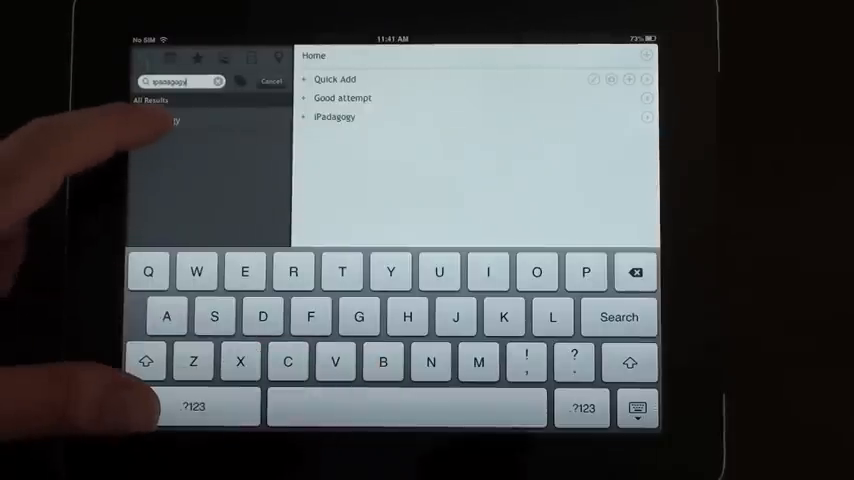
Step: View the matching iPadagogy note from the 'pedagogy' search, then close the search back to Home
click(334, 116)
text(tag:vi)
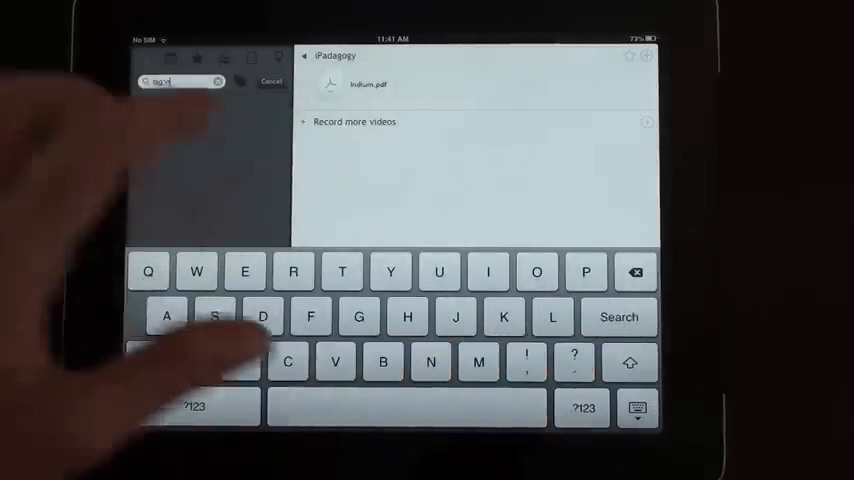
click(272, 80)
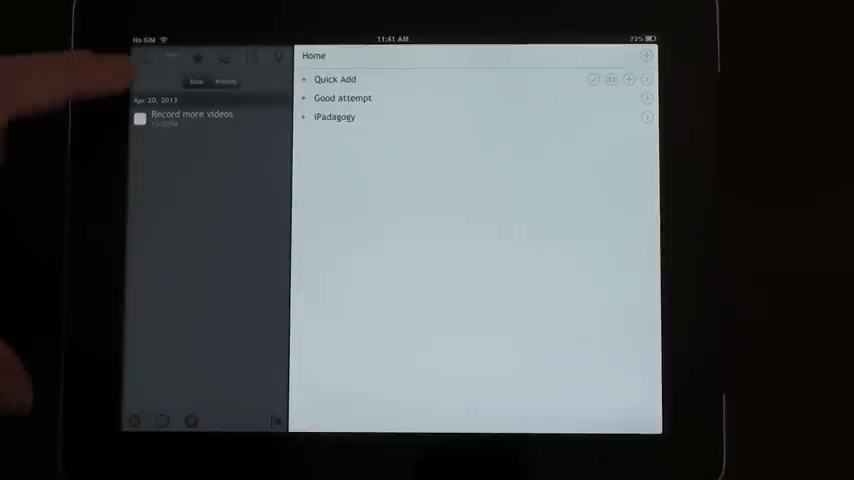
mouse_move(60, 120)
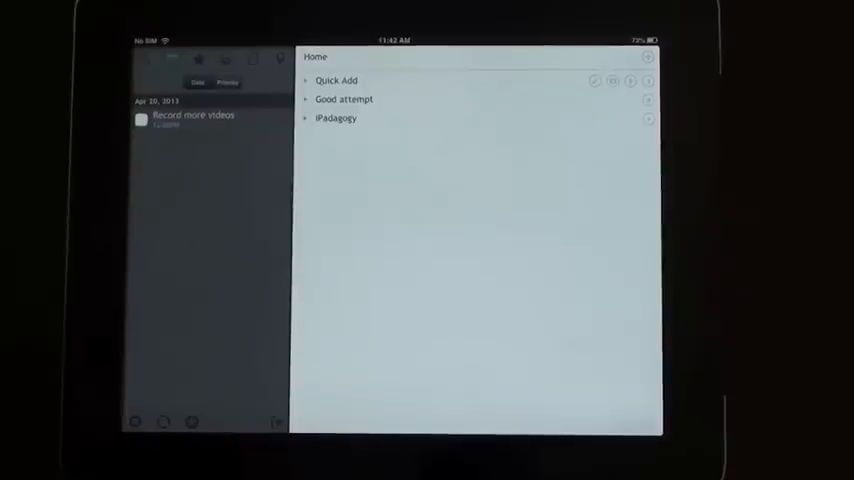
Step: Look inside the iPadagogy note, then return to the Home outline
click(336, 116)
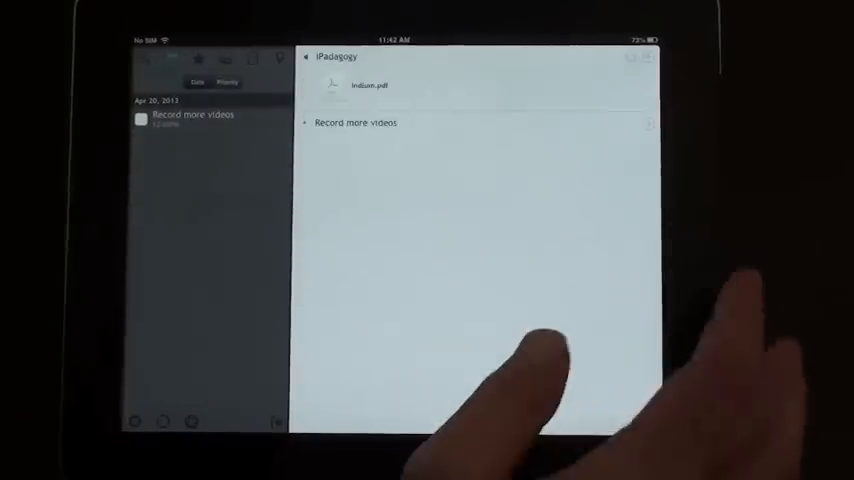
mouse_move(500, 250)
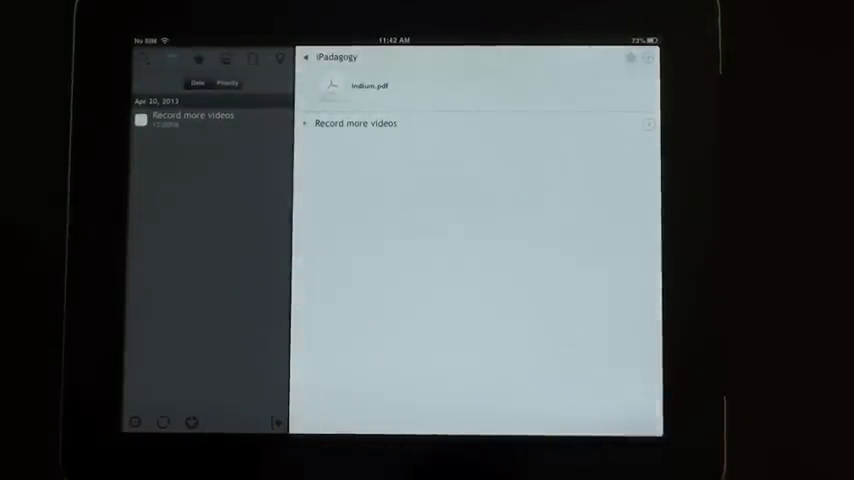
click(306, 56)
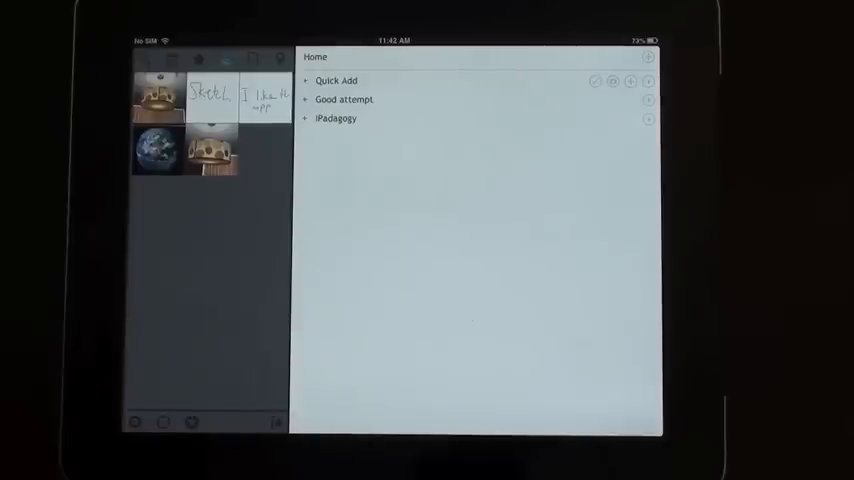
Step: Preview the sketch full screen, step back to the lampshade photo, and close the viewer
click(156, 150)
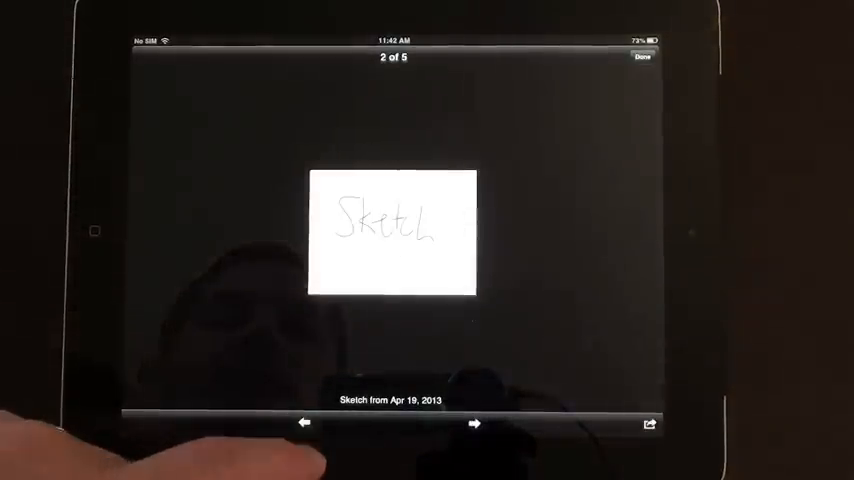
click(304, 422)
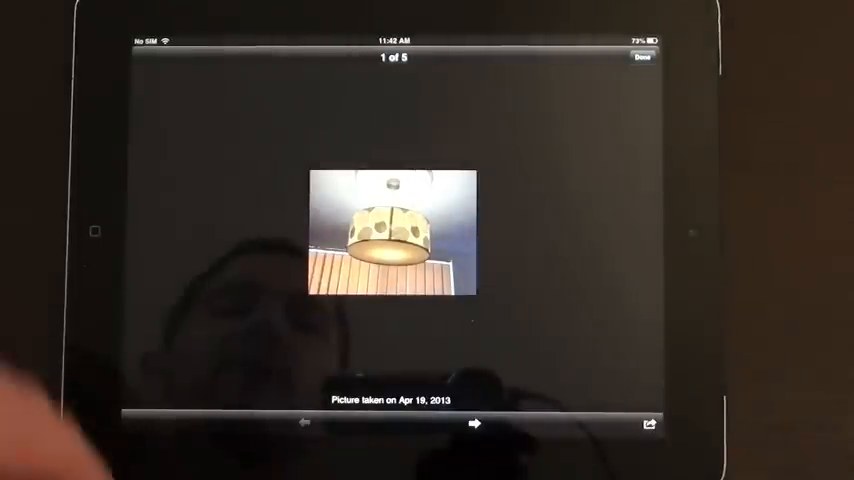
click(642, 56)
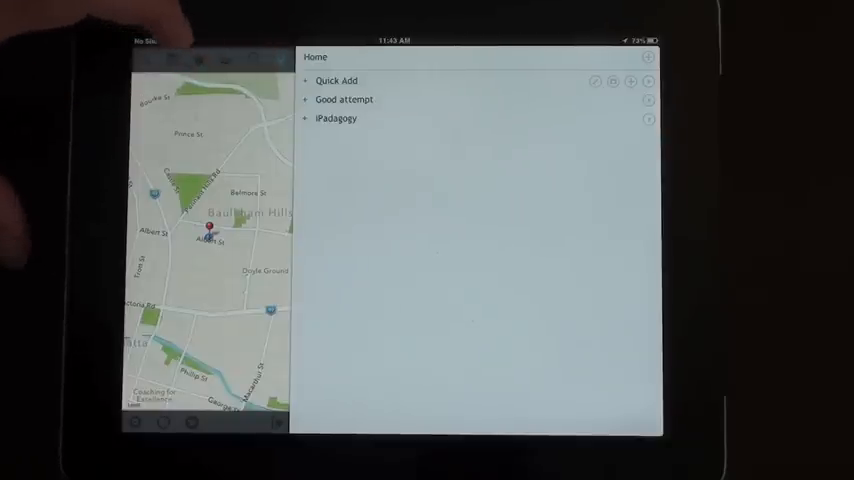
Step: Expand iPadagogy and Record more videos, then view the Upload those videos note with its Watch those videos repeatedly child
click(336, 118)
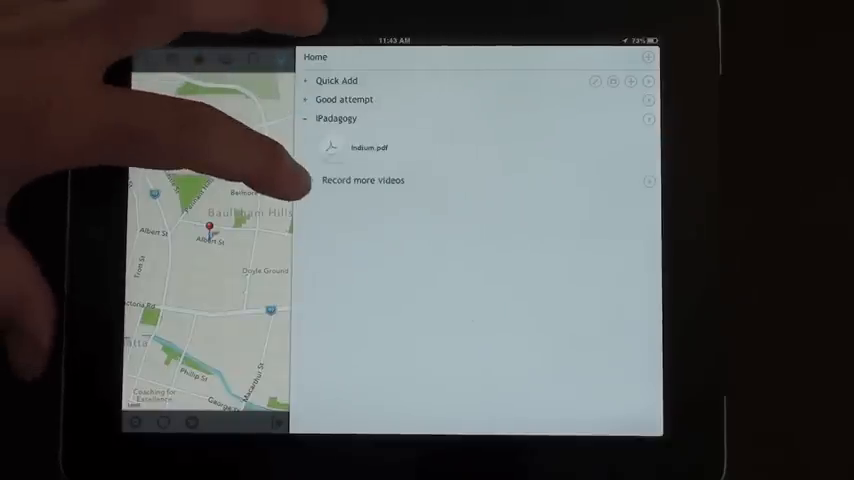
click(364, 180)
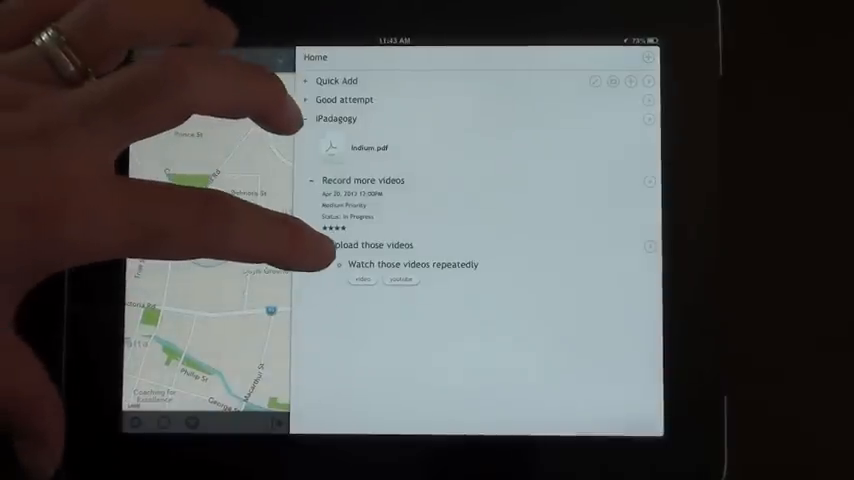
click(332, 244)
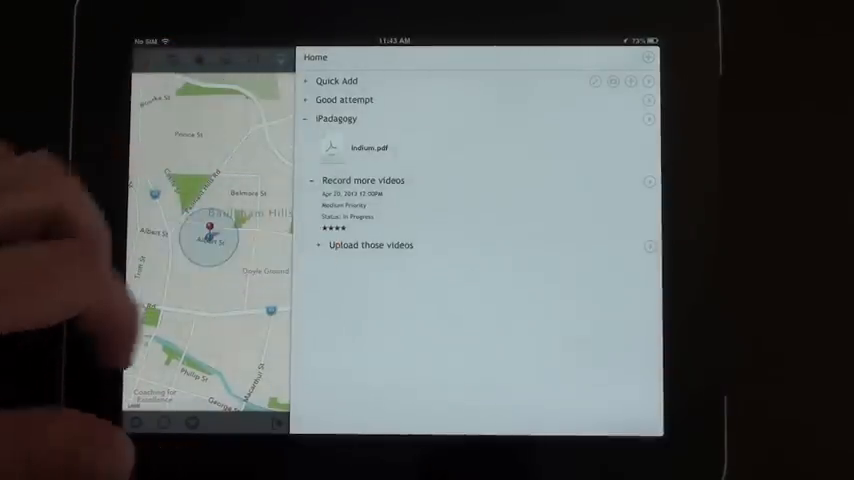
click(370, 244)
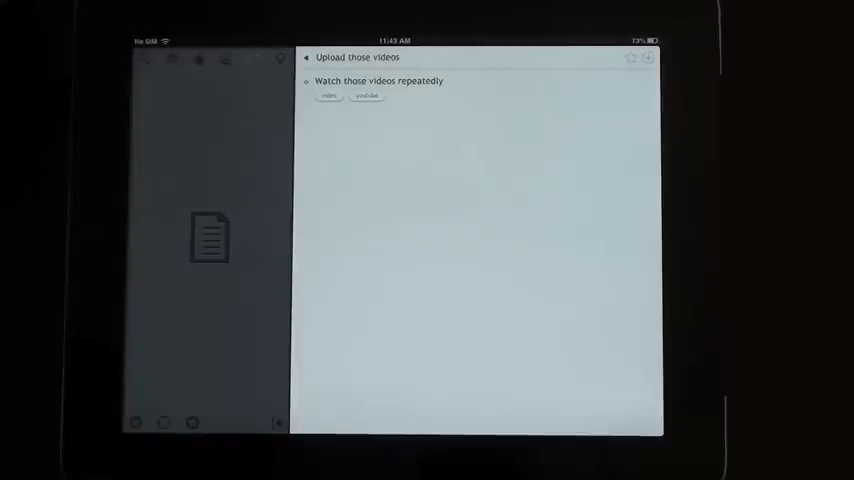
Step: Hide the sidebar and add a new Home note 'test' on a line below iPadagogy
click(306, 56)
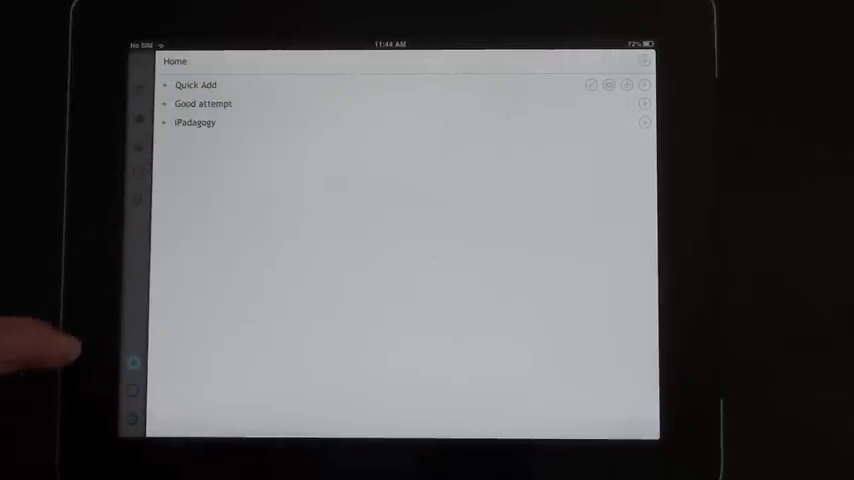
click(196, 122)
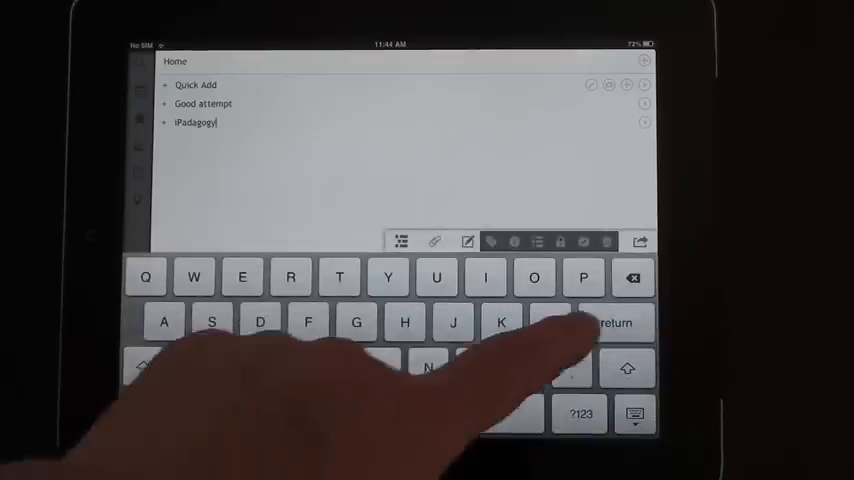
click(616, 322)
text(test)
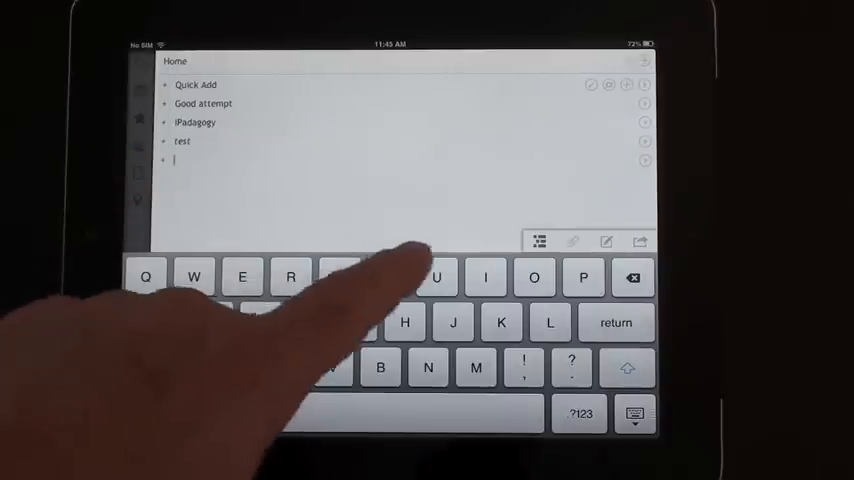
click(146, 276)
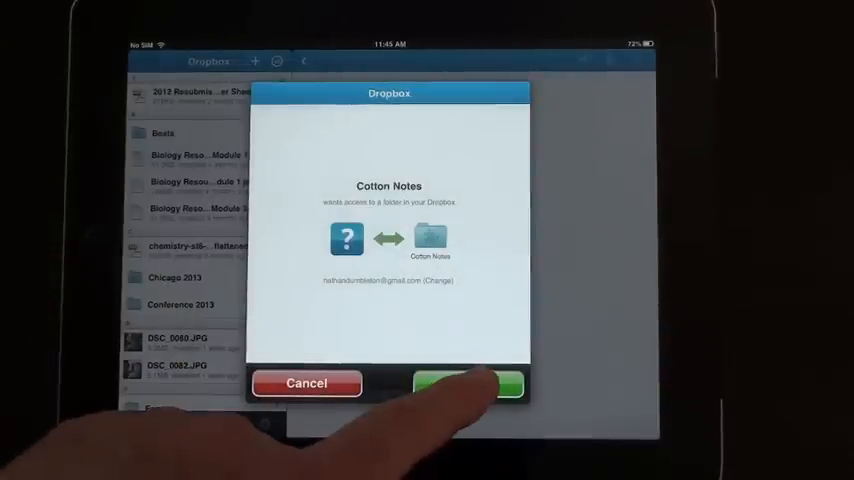
Step: Allow Cotton Notes to access its Dropbox folder so notes can sync
click(470, 384)
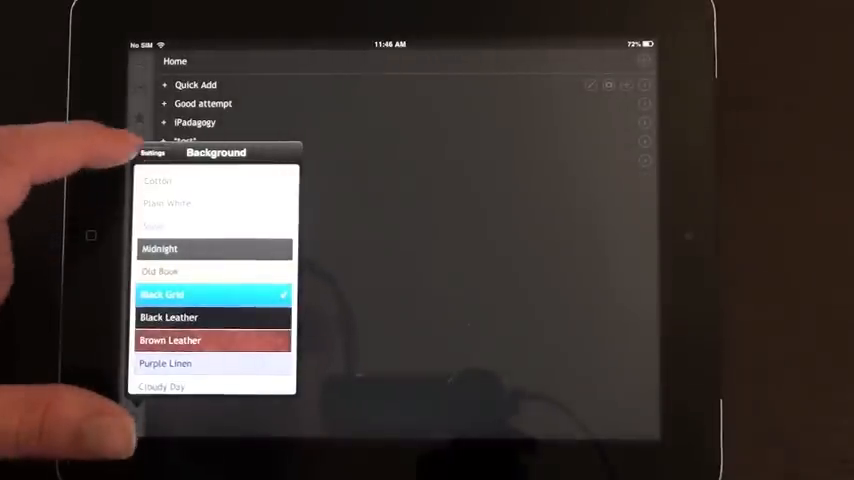
Step: Return from the Black Grid background choice to the main Settings list
click(152, 152)
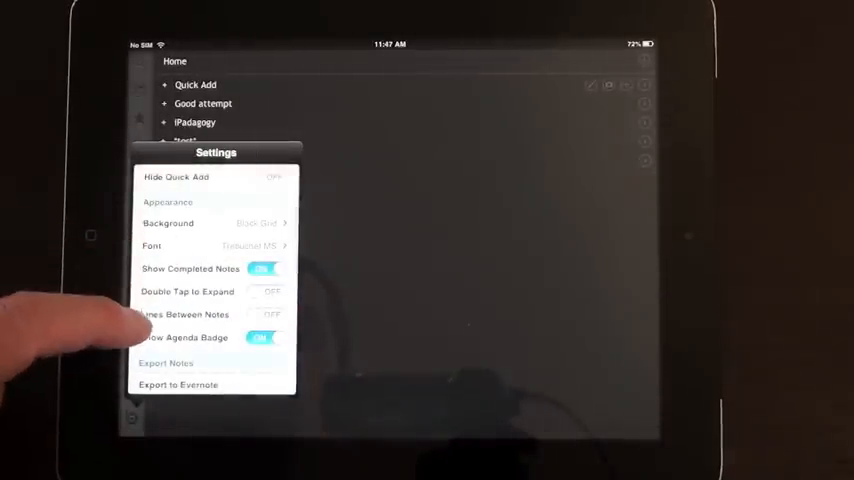